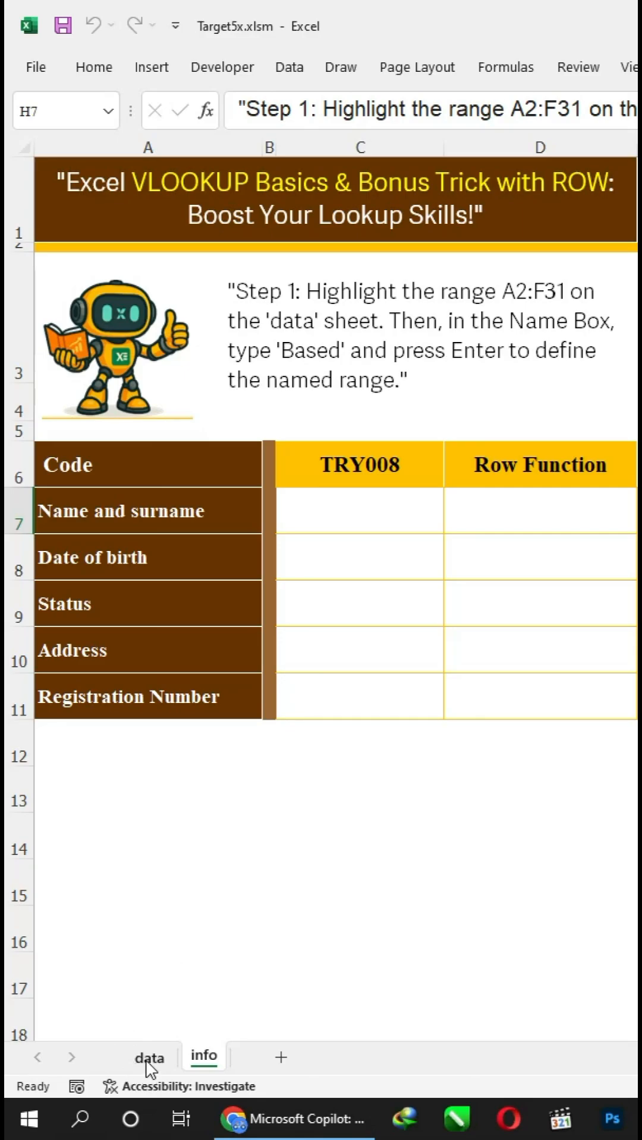
Name the data sheet's A2:F31 range 'Based' and return to the info sheet.
left_click(148, 1057)
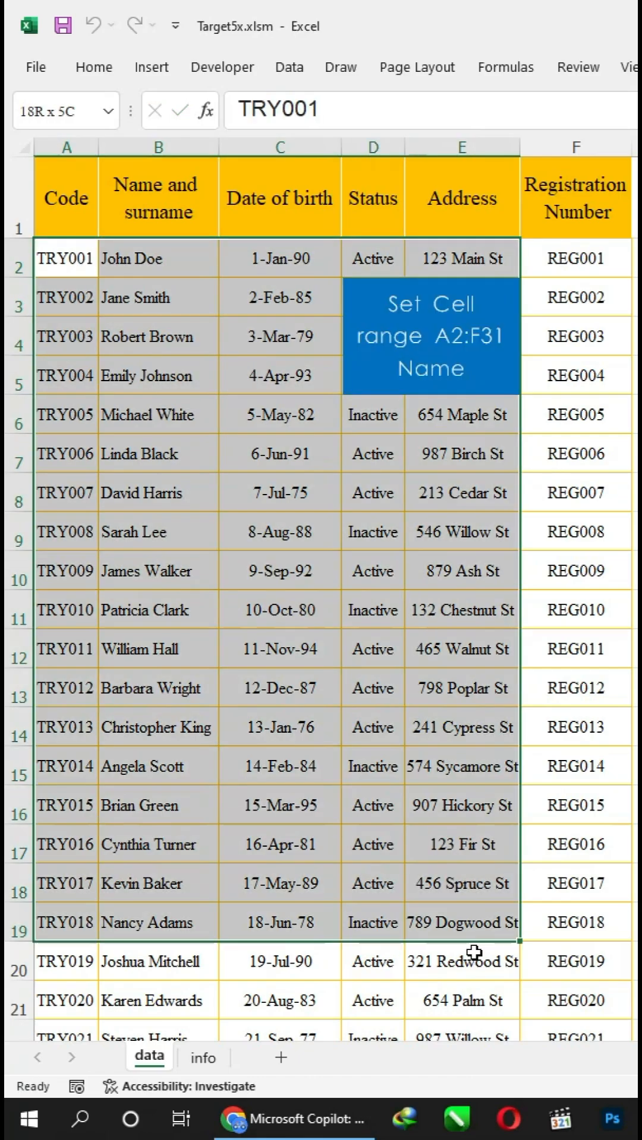
scroll("down", 3)
type("Based")
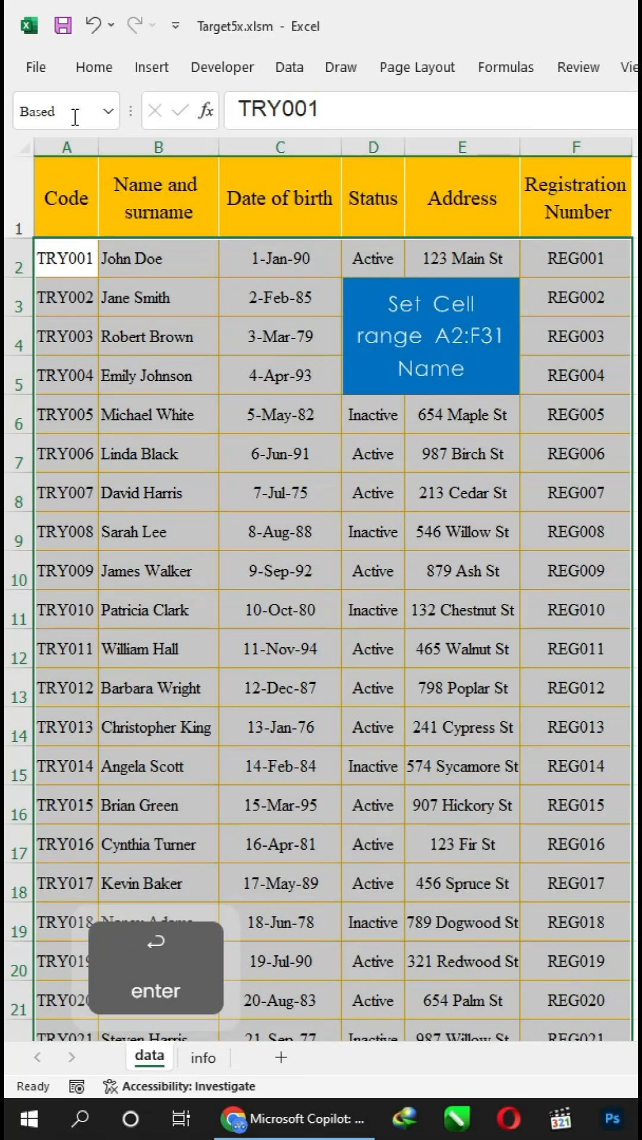
left_click(203, 1058)
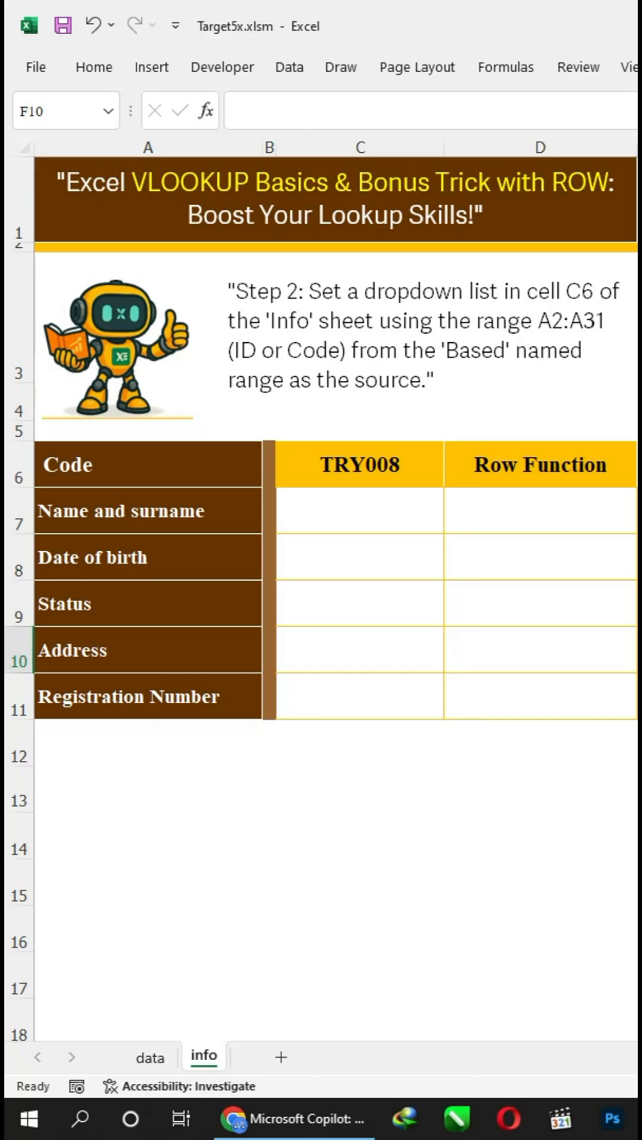
Clear C6 and give it a List validation dropdown of data-table codes, choosing TRY007.
left_click(359, 464)
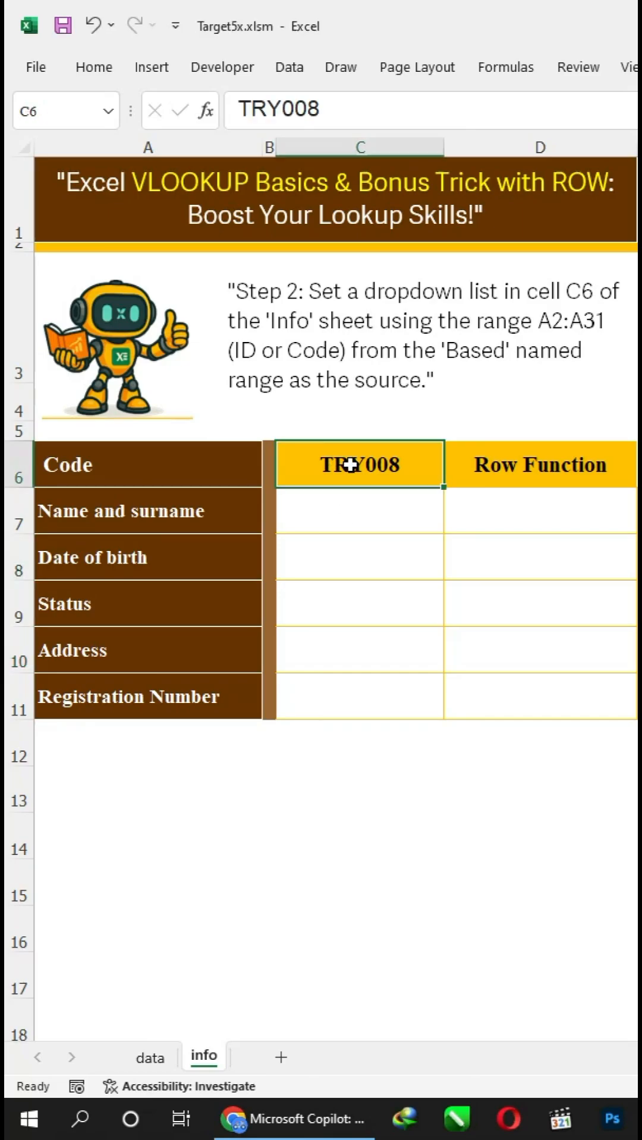
key("Delete")
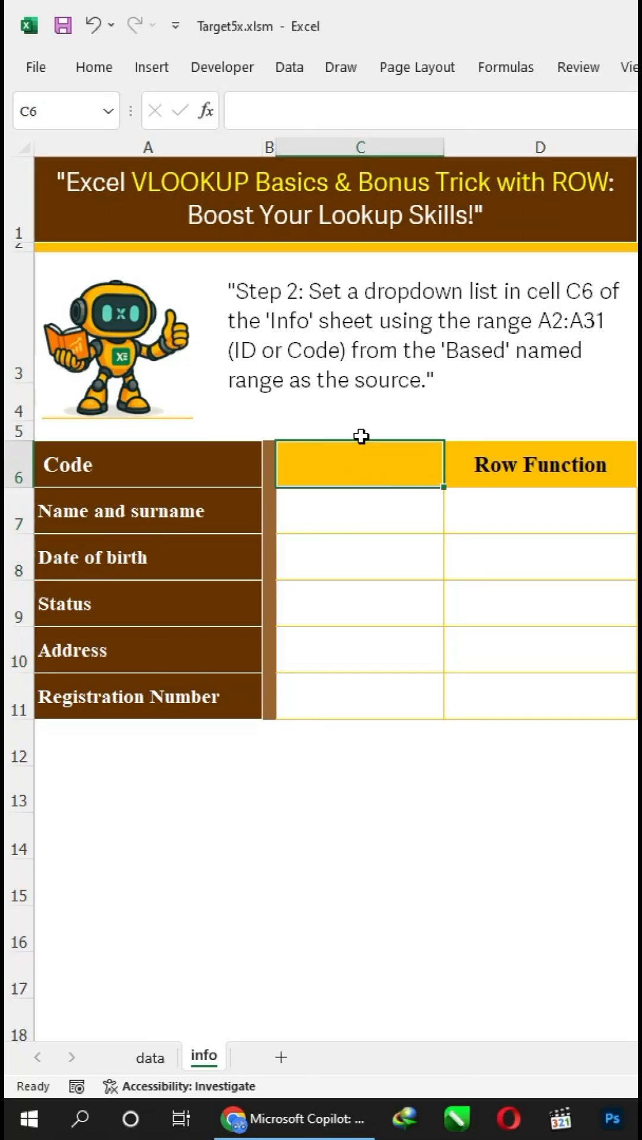
left_click(288, 66)
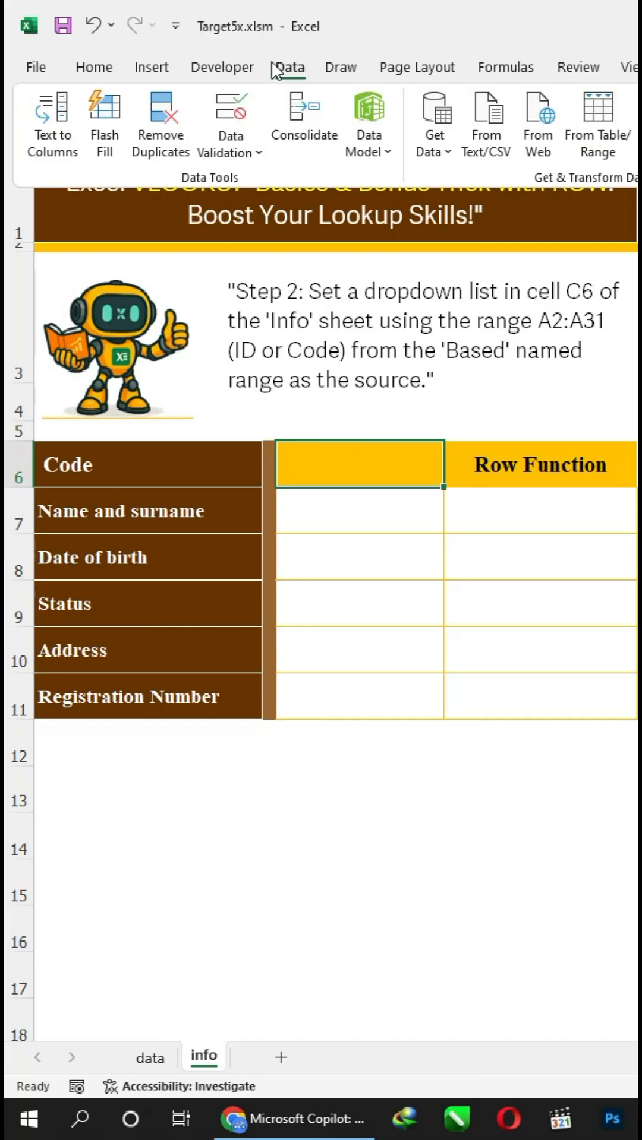
left_click(229, 120)
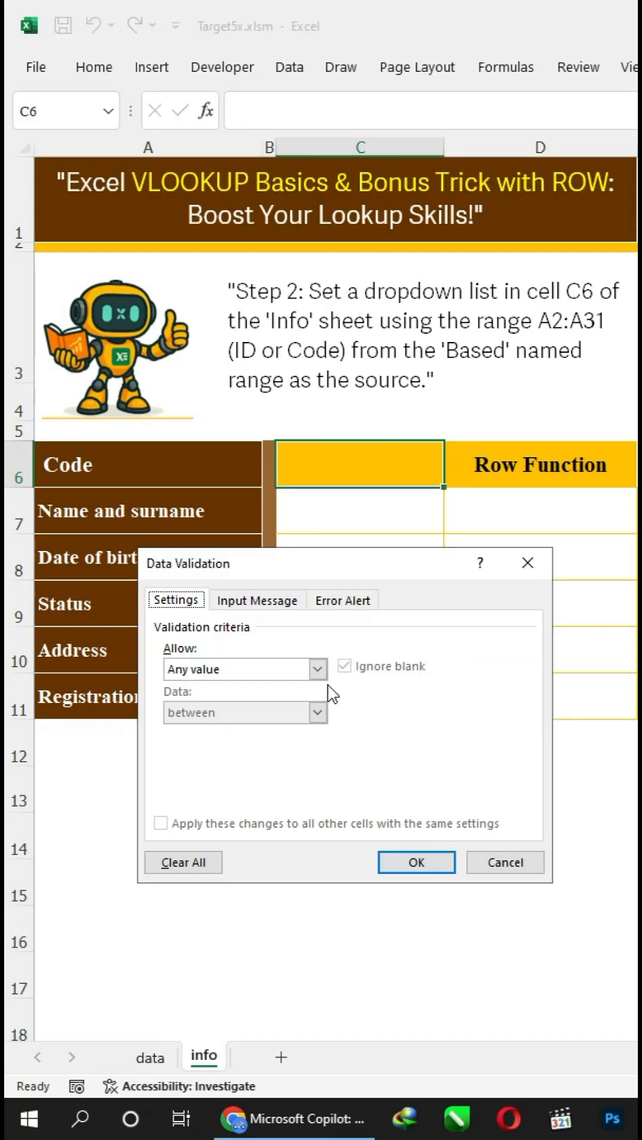
left_click(243, 669)
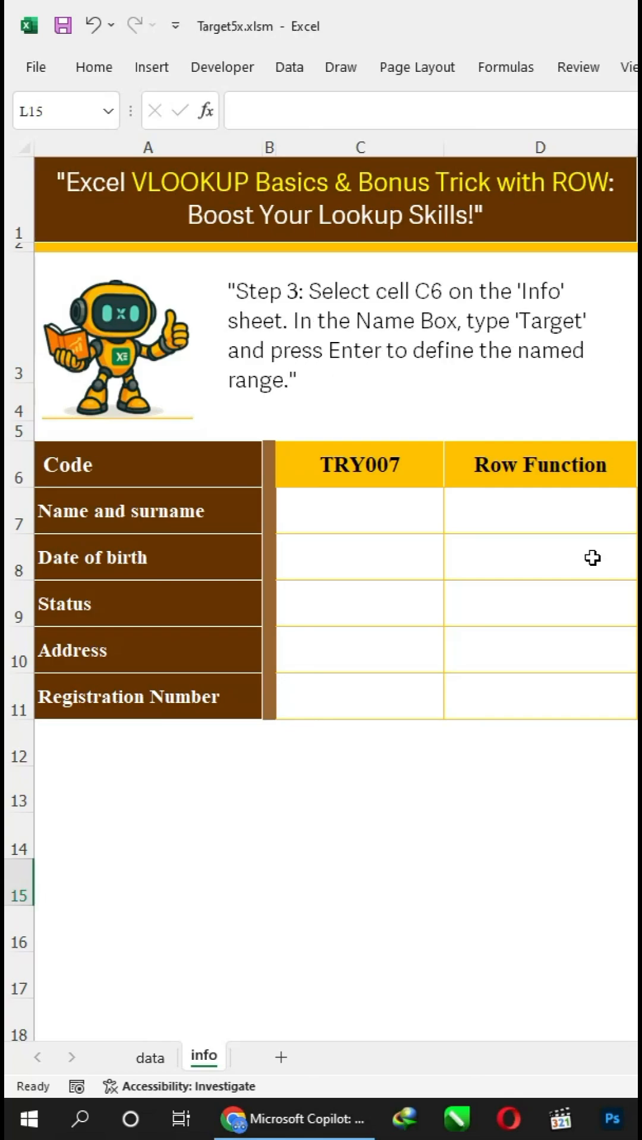
Name the code cell C6 'Target' via the Name Box.
left_click(358, 465)
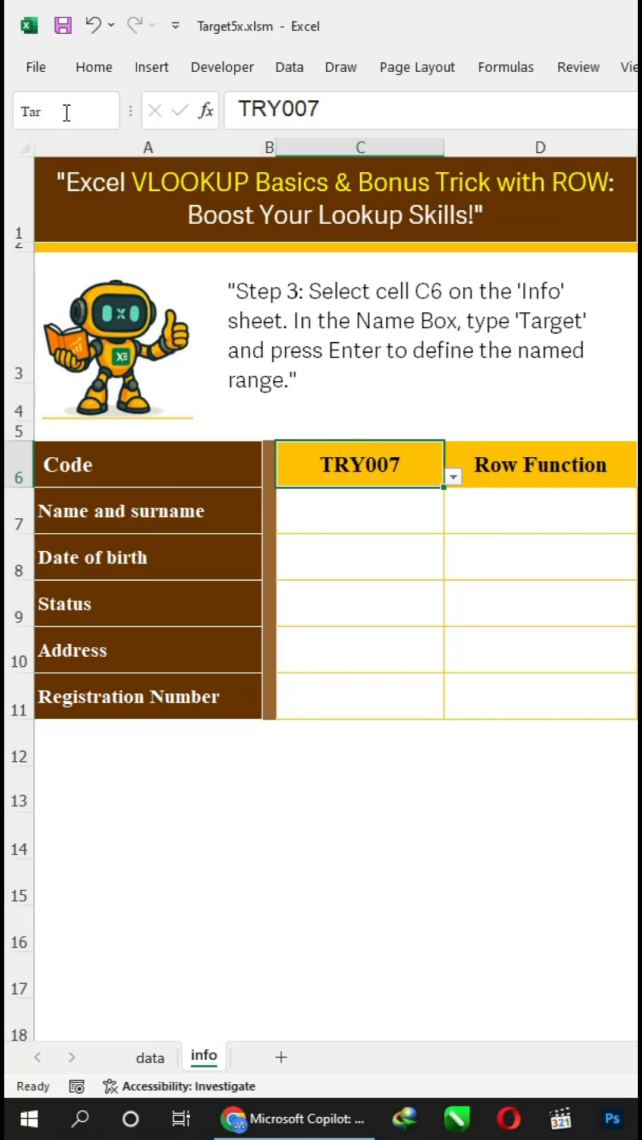
type("Target")
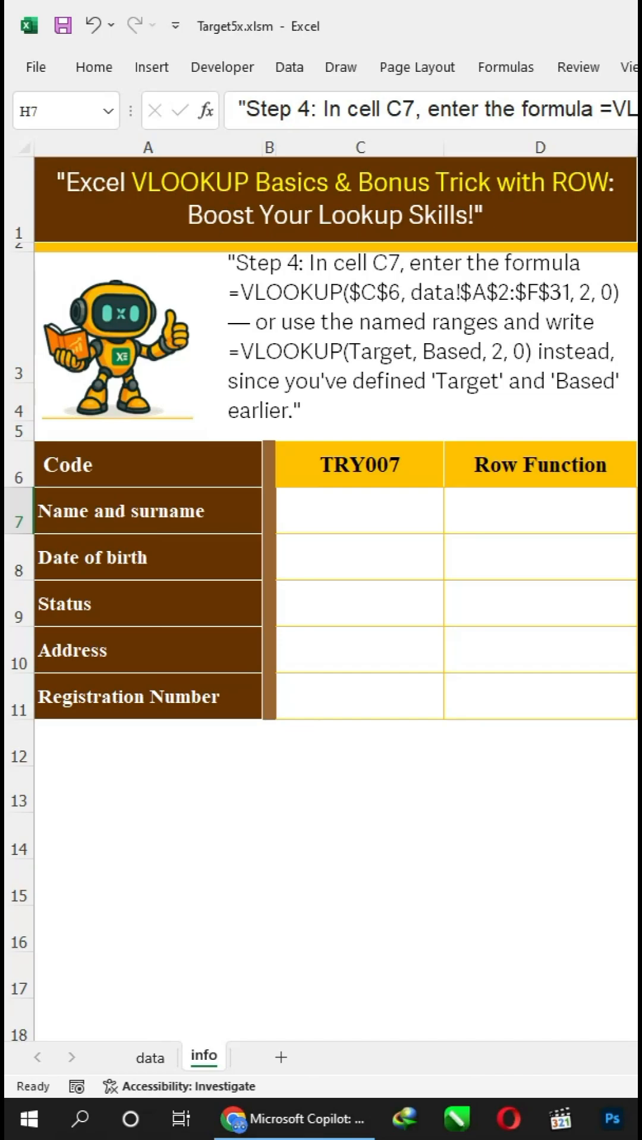
type("=")
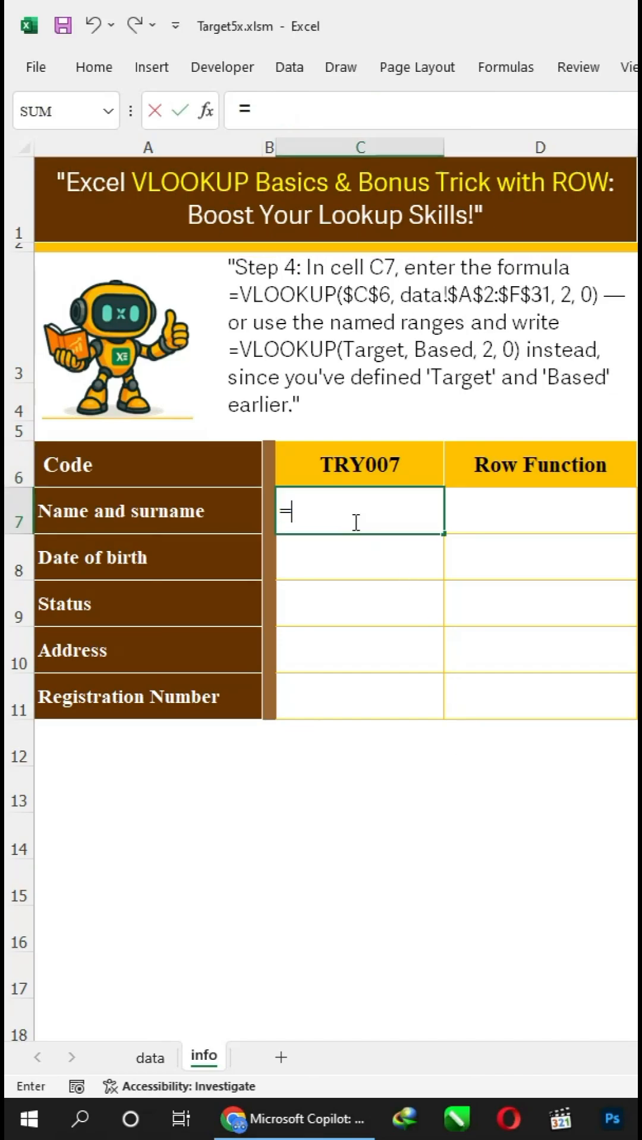
type("vloo")
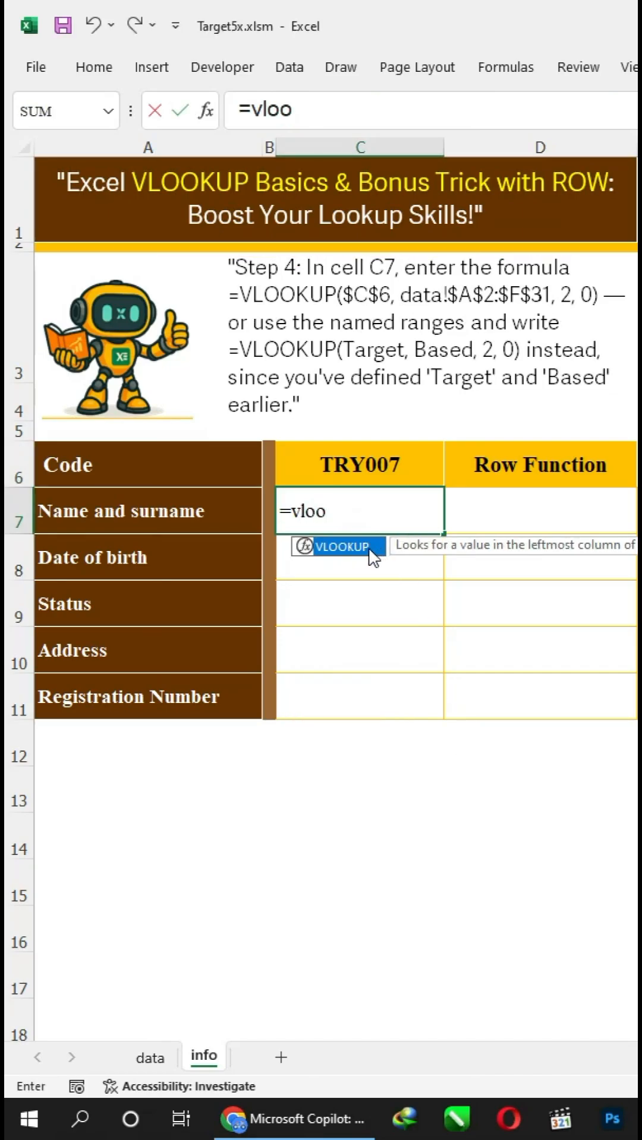
type("VLOOKUP(t")
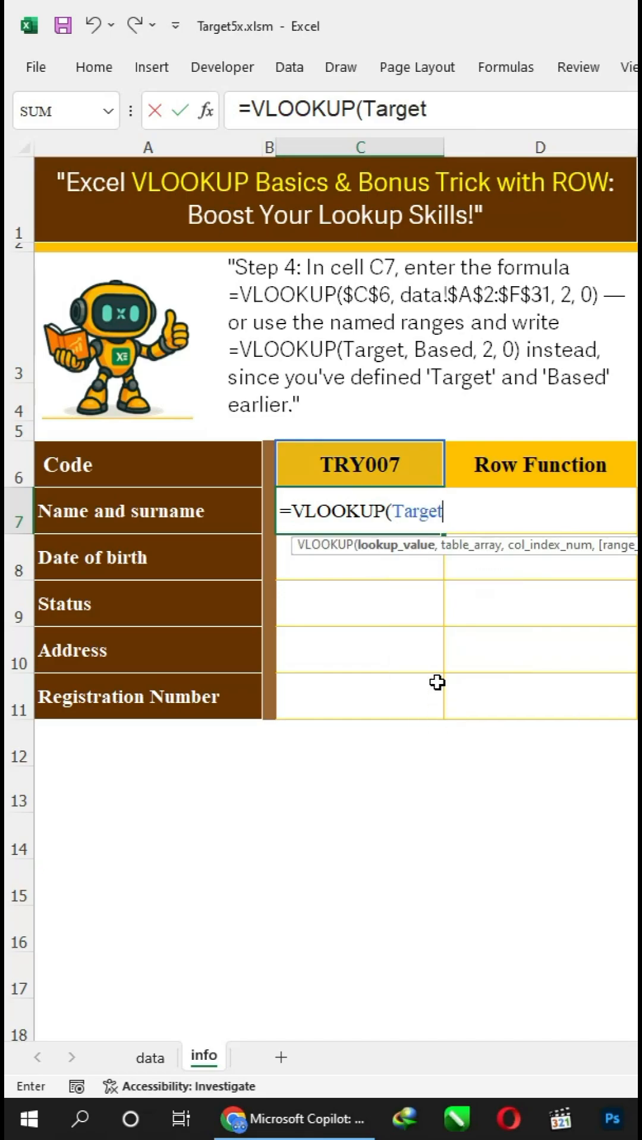
type(",b")
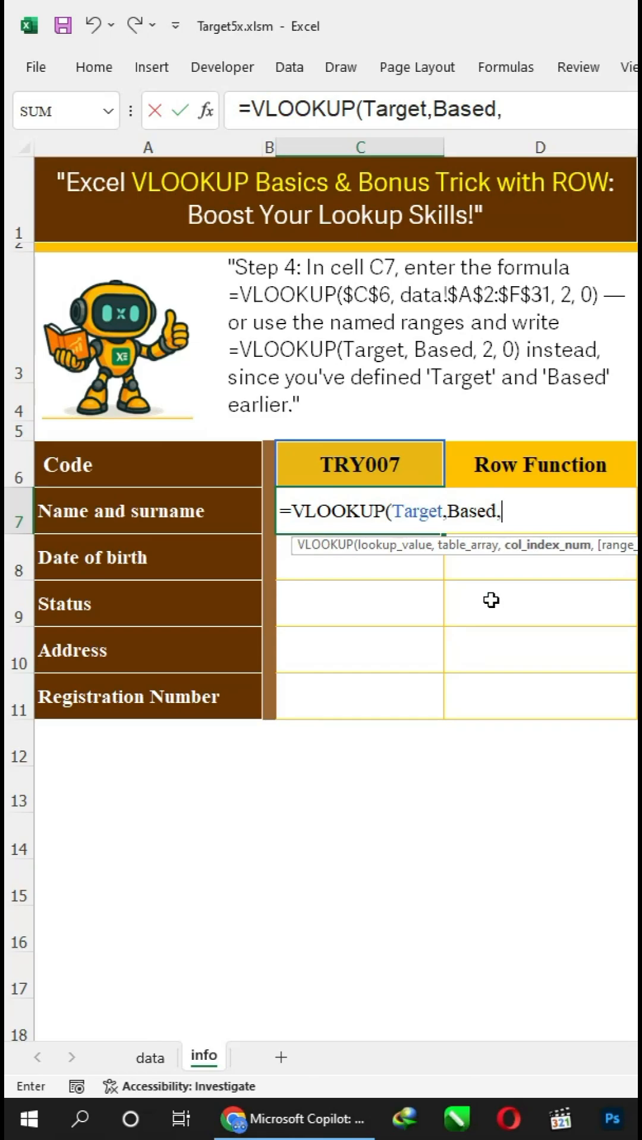
type(",2,0")
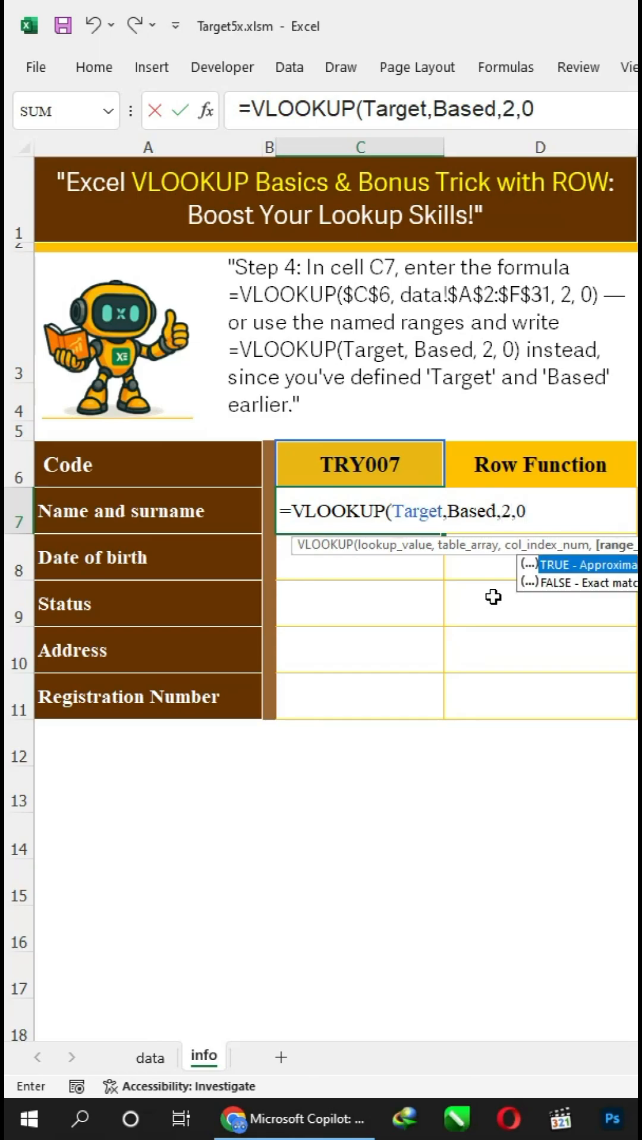
key("Enter")
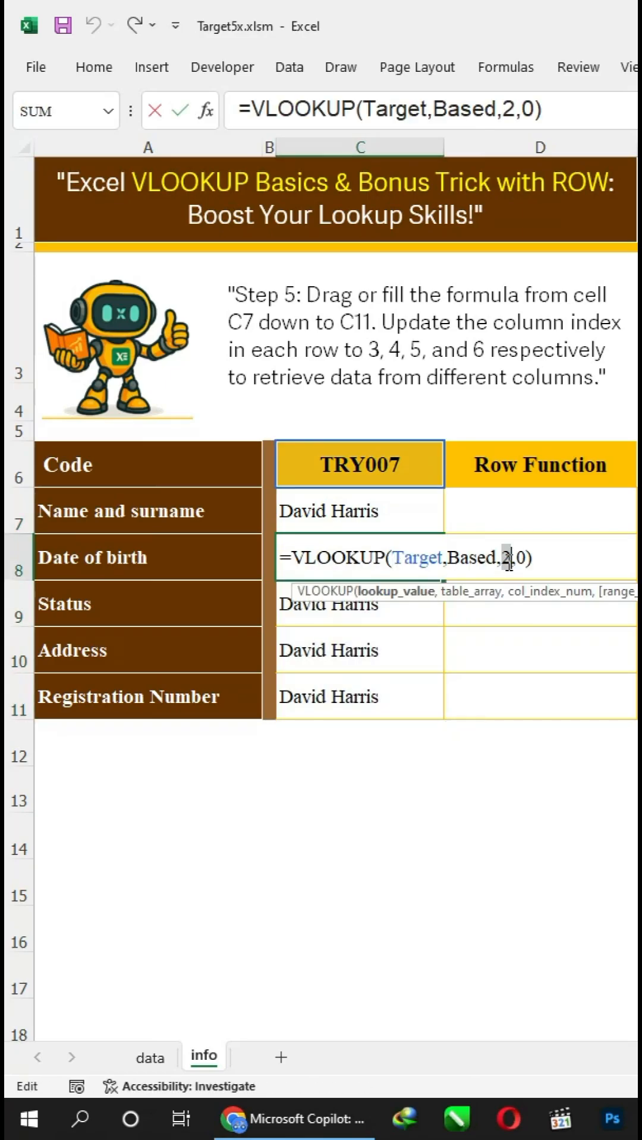
Change C8:C11 column indexes to 3–6, returning 27582, Active, 213 Cedar St and REG007.
key("Enter")
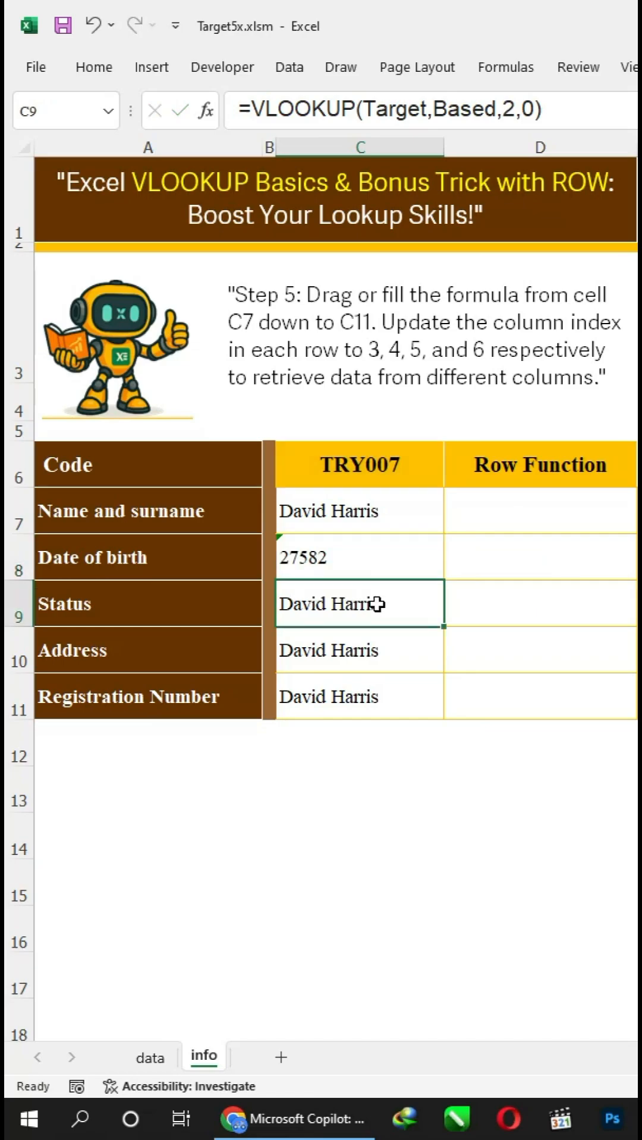
double_click(359, 603)
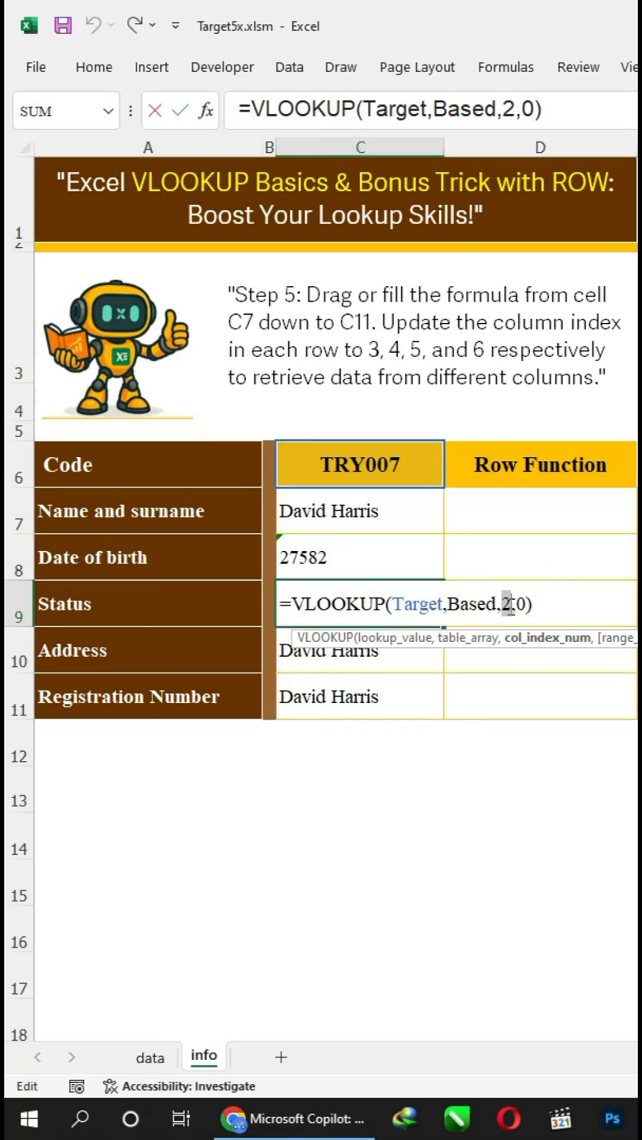
key("Enter")
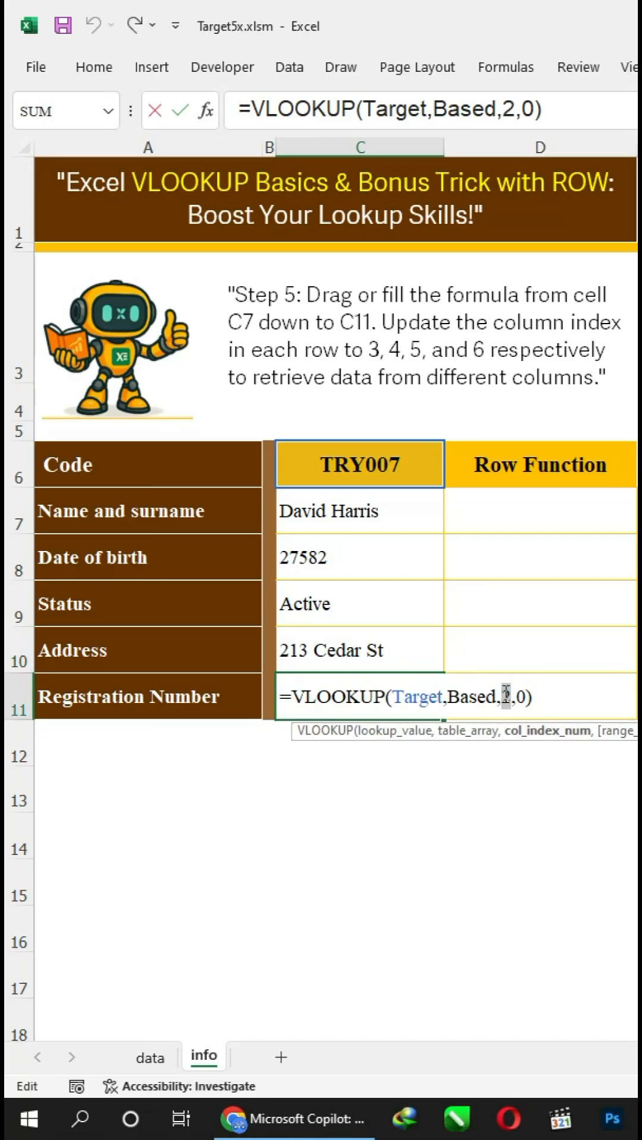
key("enter")
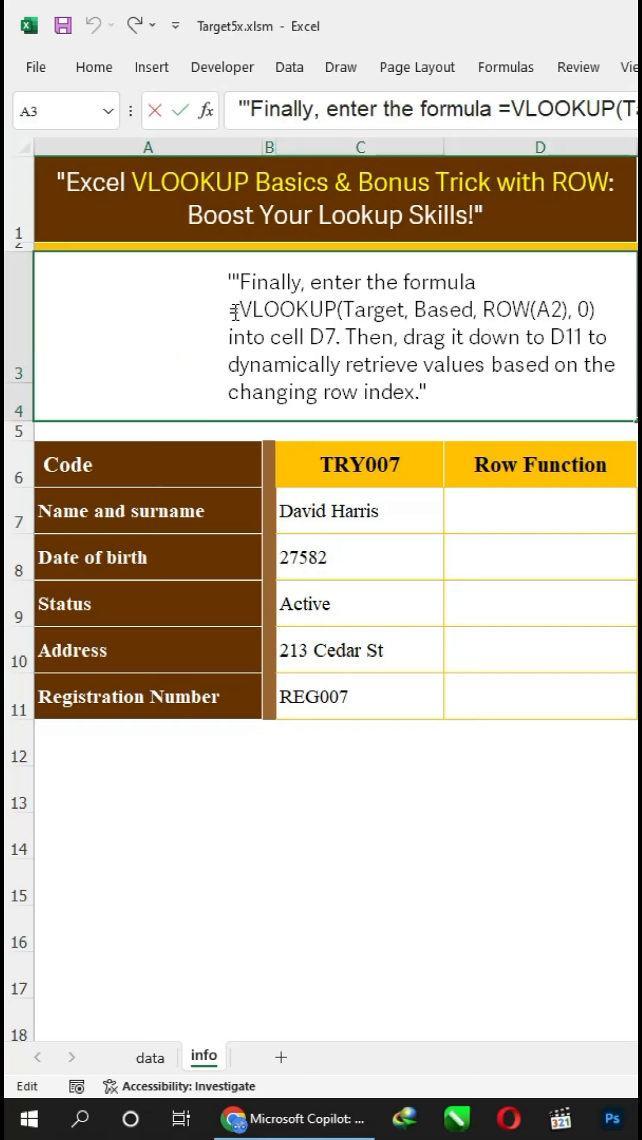
Fill D7:D11 with =VLOOKUP(Target,Based,ROW(A2),0) and note the benefit of named ranges.
left_click_drag(228, 310, 595, 310)
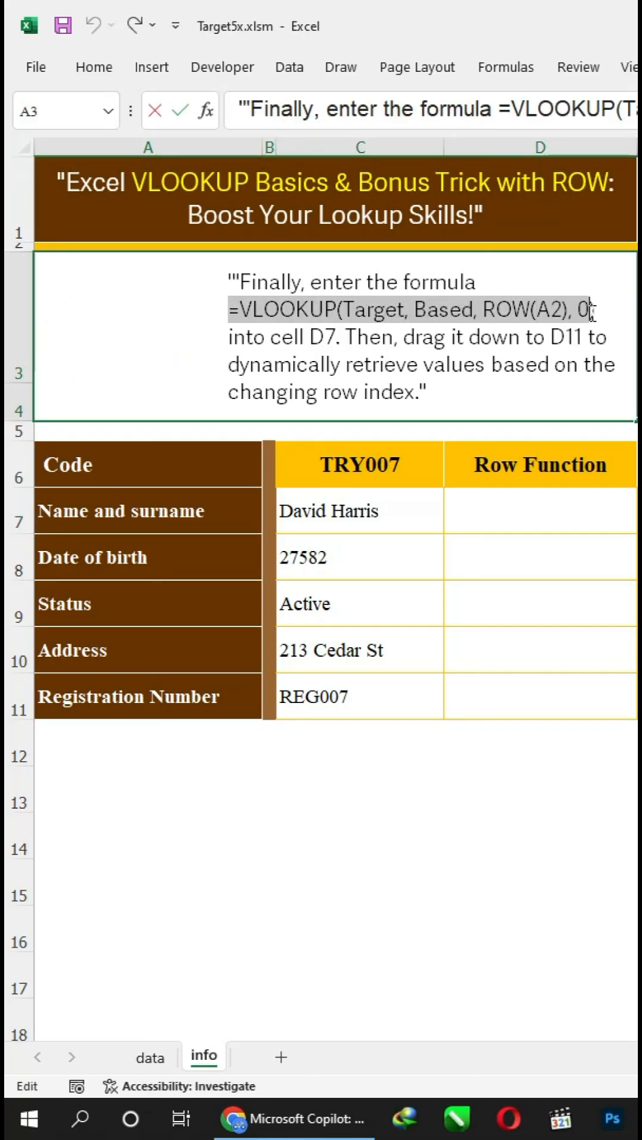
left_click(539, 510)
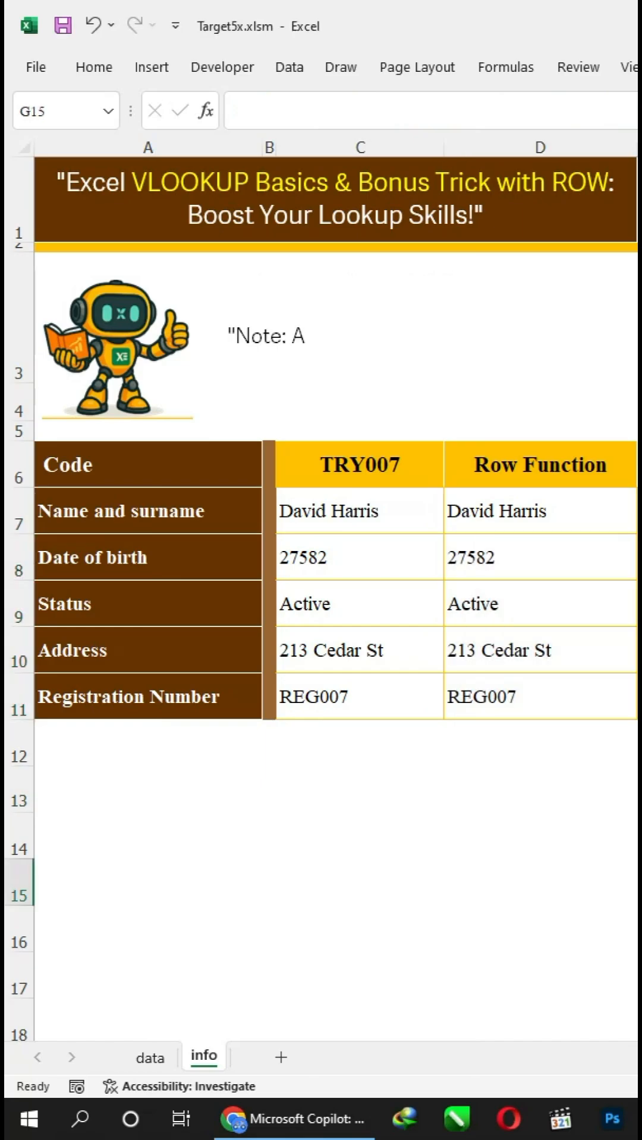
type("key benefit of using named ranges is that yo")
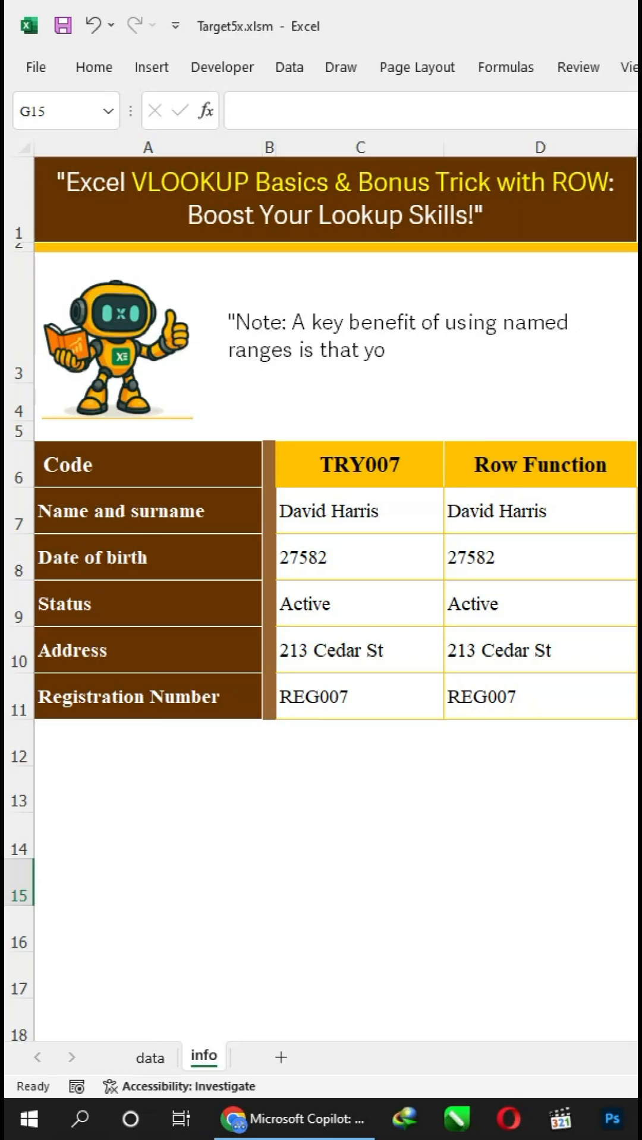